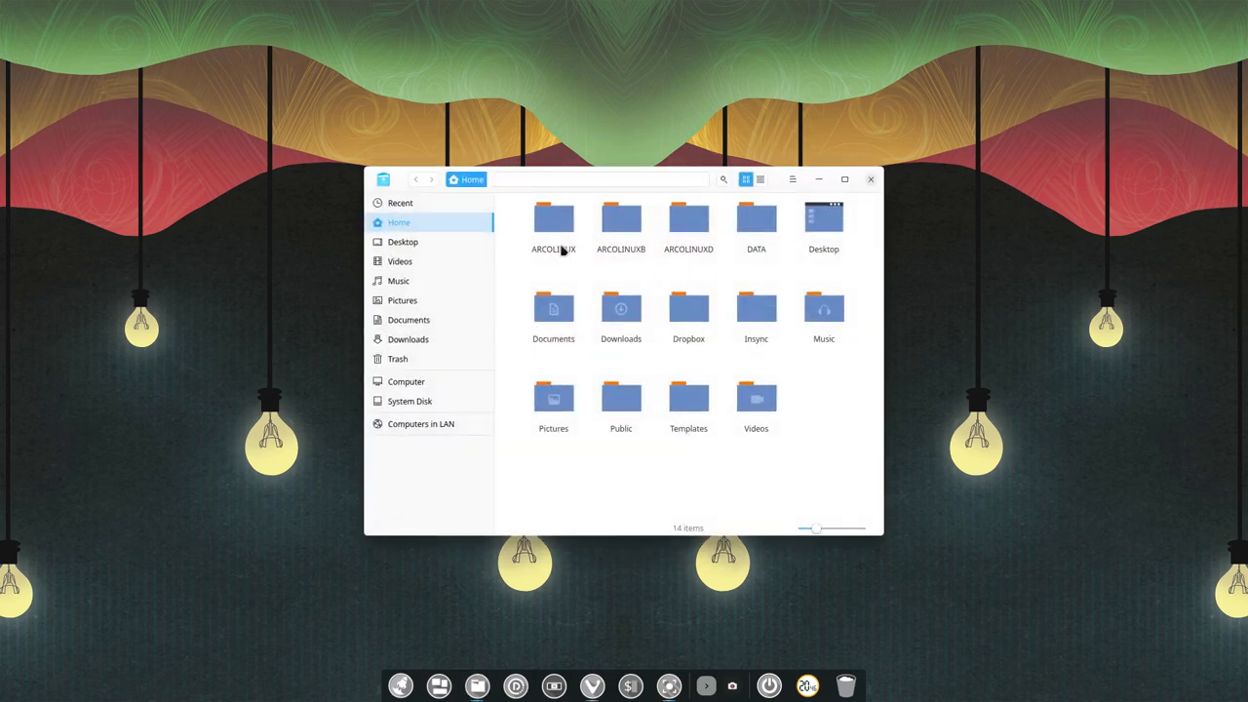
mouse_move(424, 268)
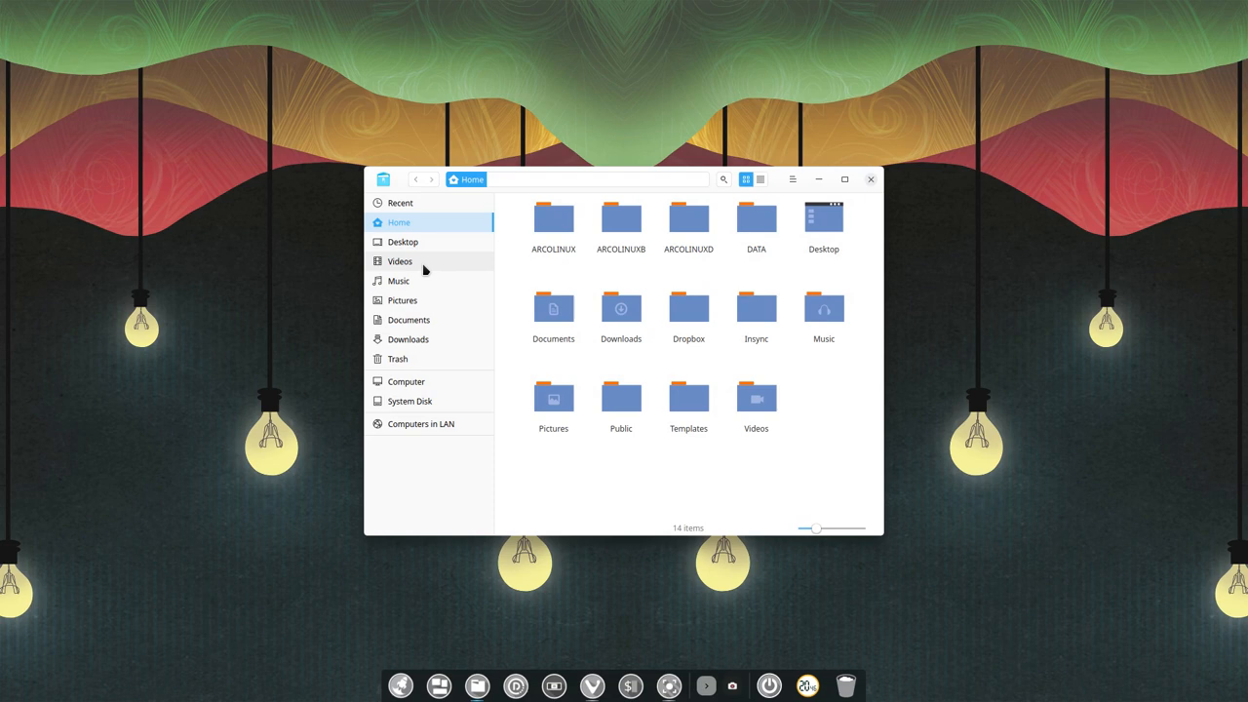
Open the Dropbox/Video folder holding the Big_Buck_Bunny 1080p AVI file
left_click(790, 180)
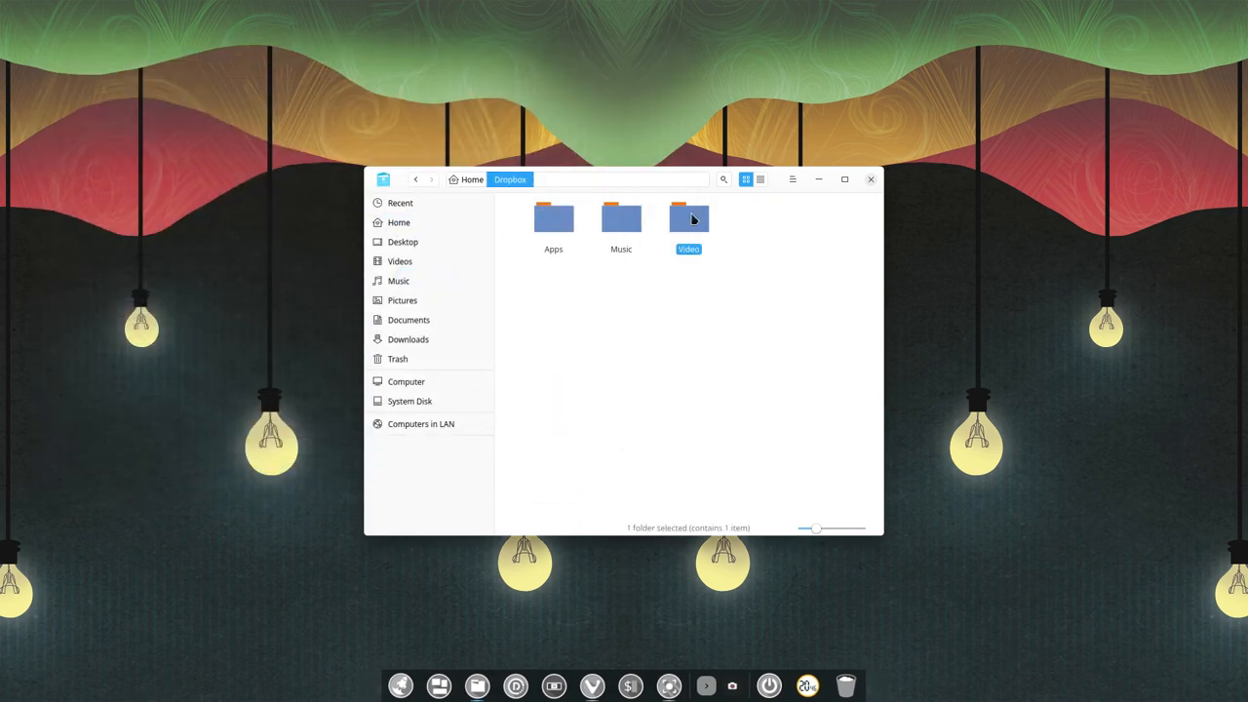
double_click(688, 216)
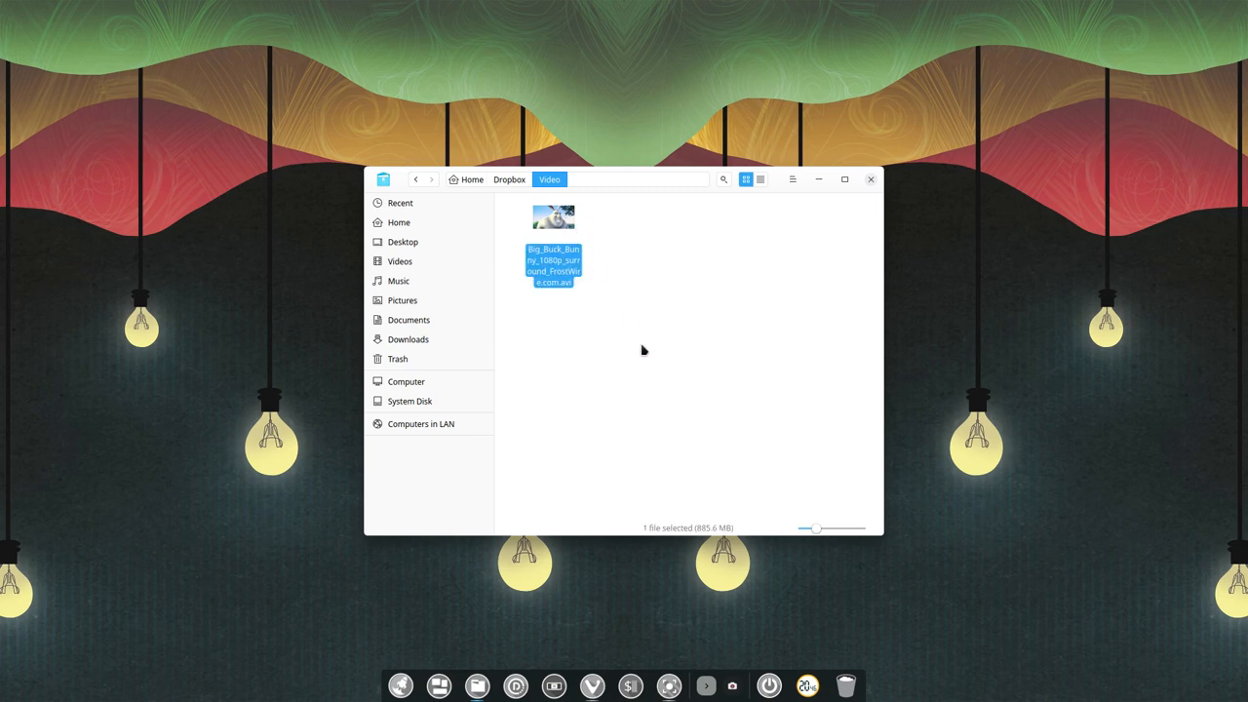